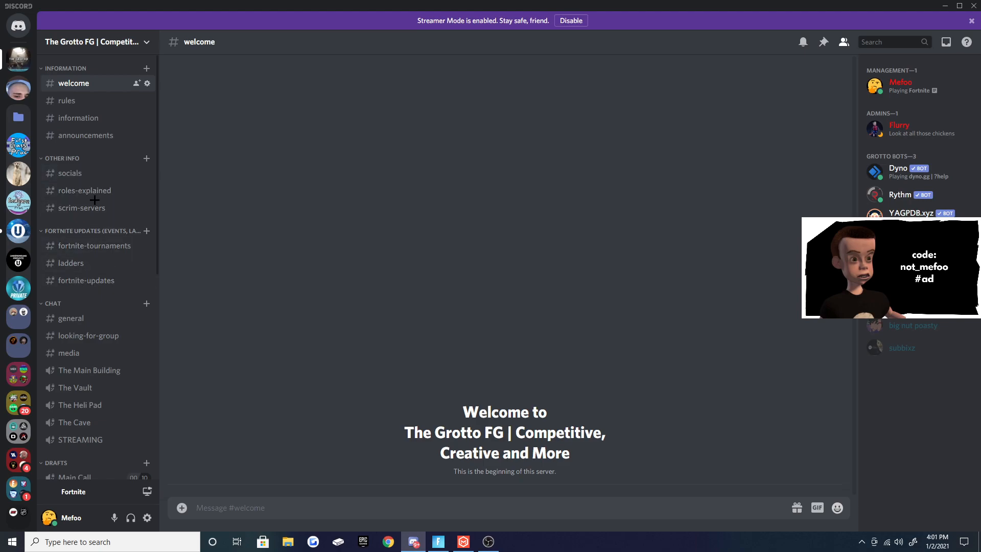
# Browse the Grotto server's general chat, welcome, and fortnite-tournaments channels
pyautogui.click(71, 318)
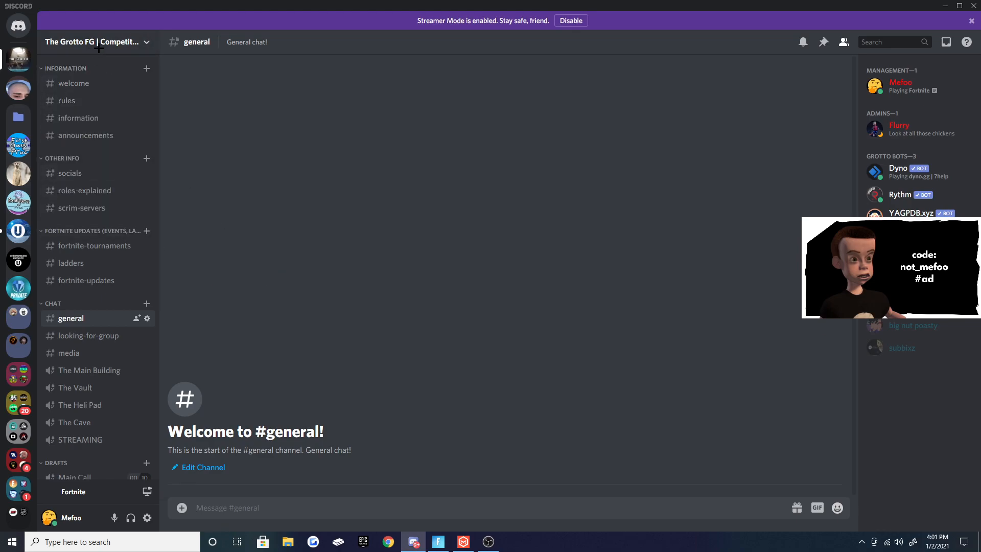
pyautogui.moveTo(84, 185)
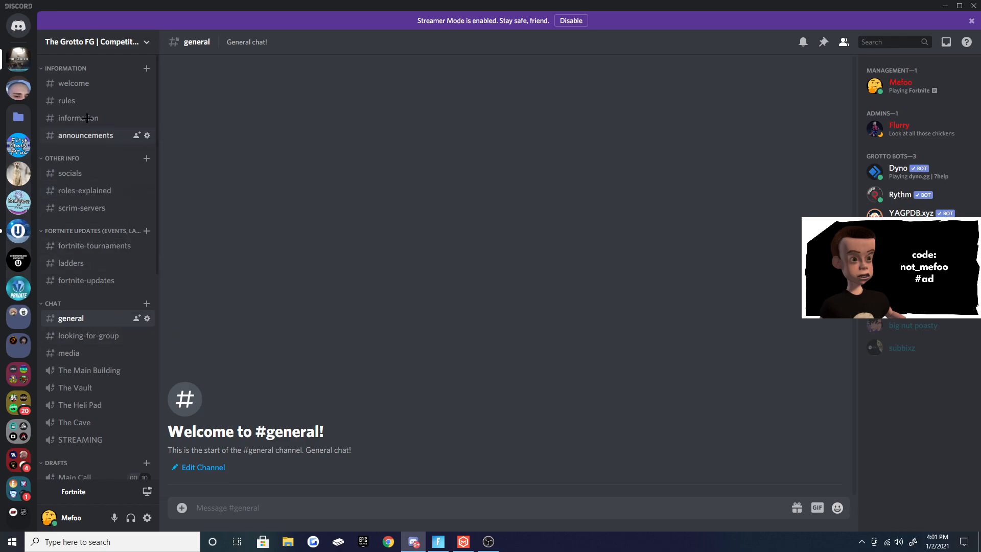
pyautogui.click(74, 84)
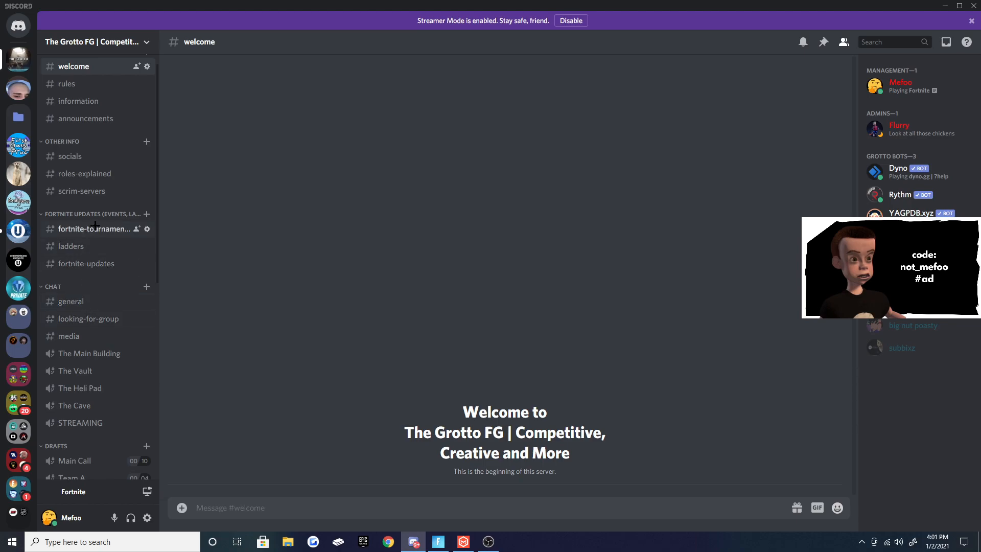
pyautogui.click(95, 229)
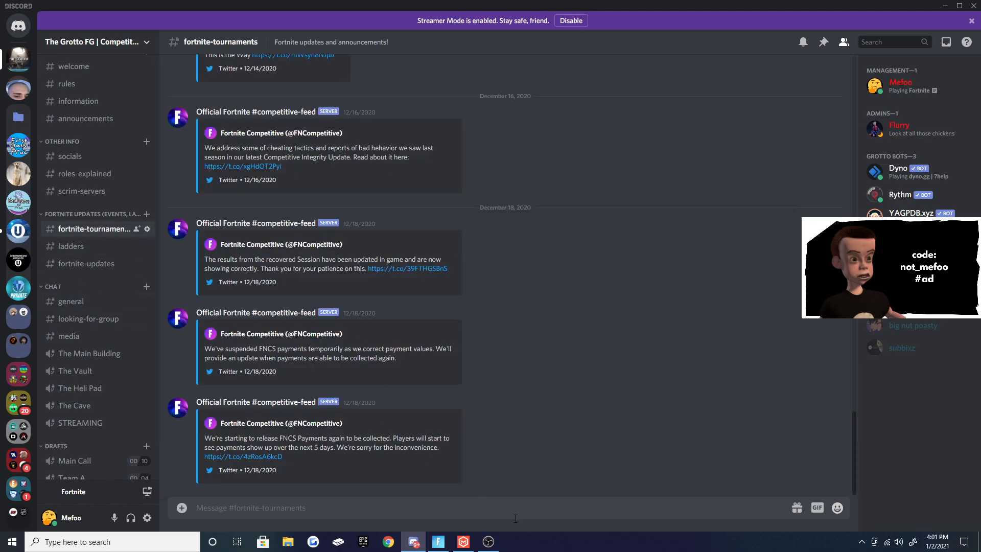
# View the ladders channel, check fortnite-updates, return to ladders, then move toward East Open
pyautogui.click(71, 247)
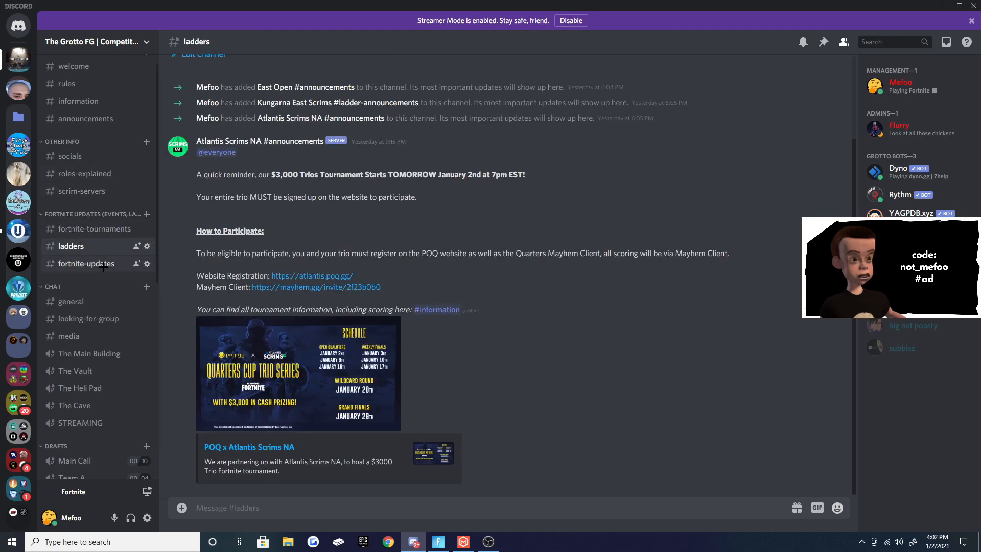
pyautogui.click(86, 264)
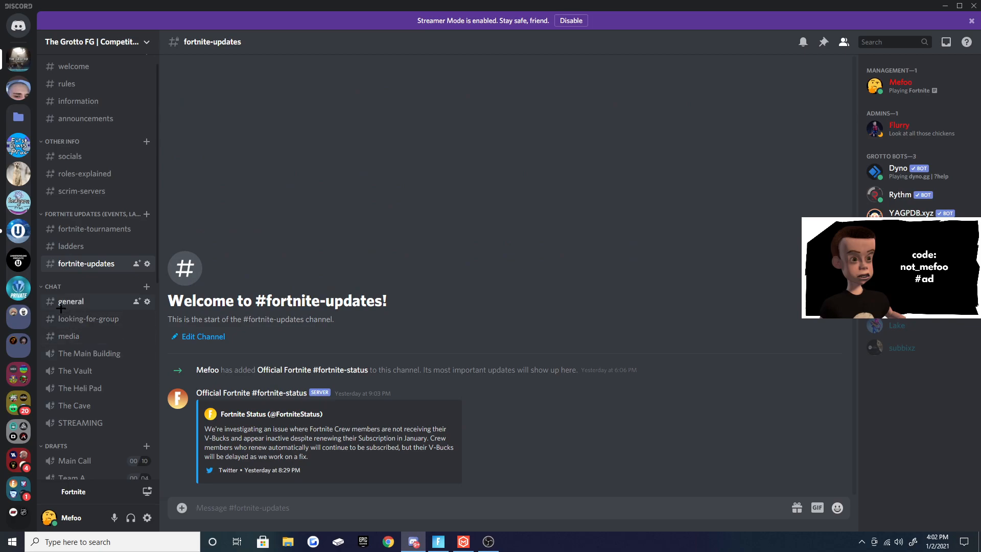
pyautogui.click(70, 245)
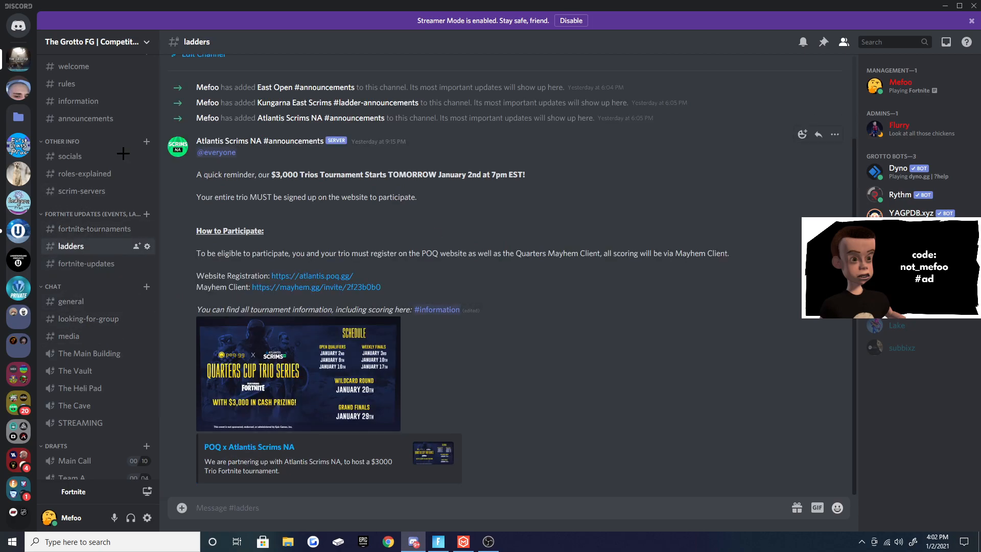
pyautogui.click(82, 191)
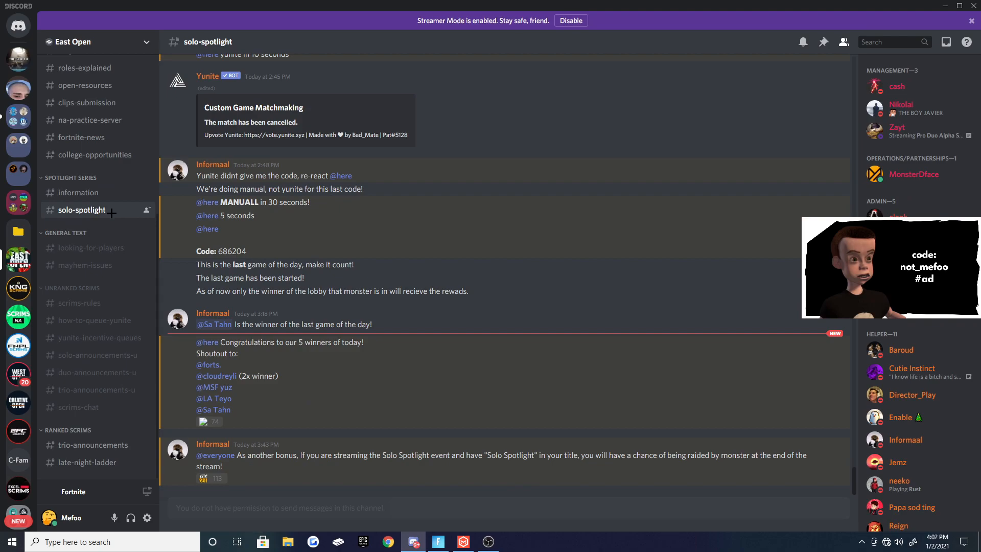
pyautogui.moveTo(18, 345)
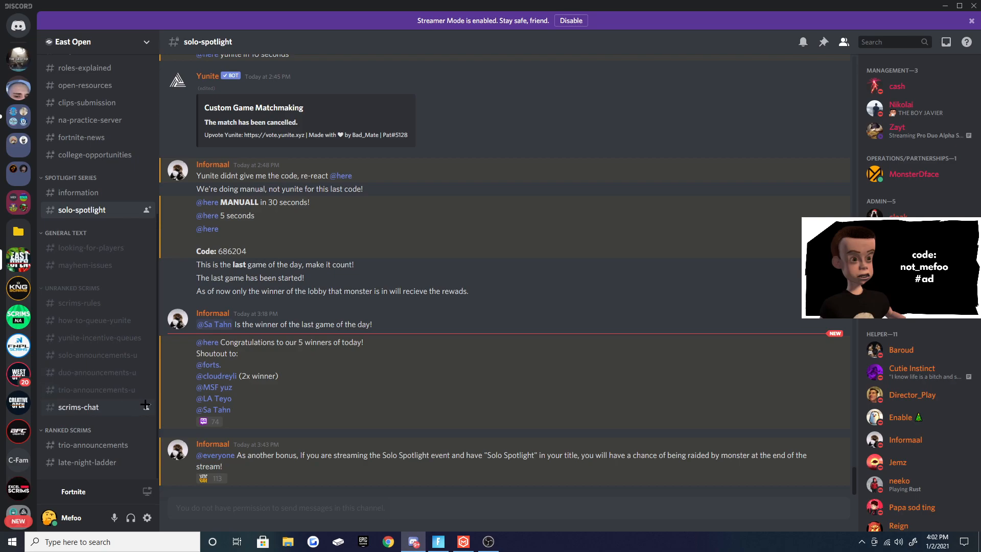
pyautogui.moveTo(384, 335)
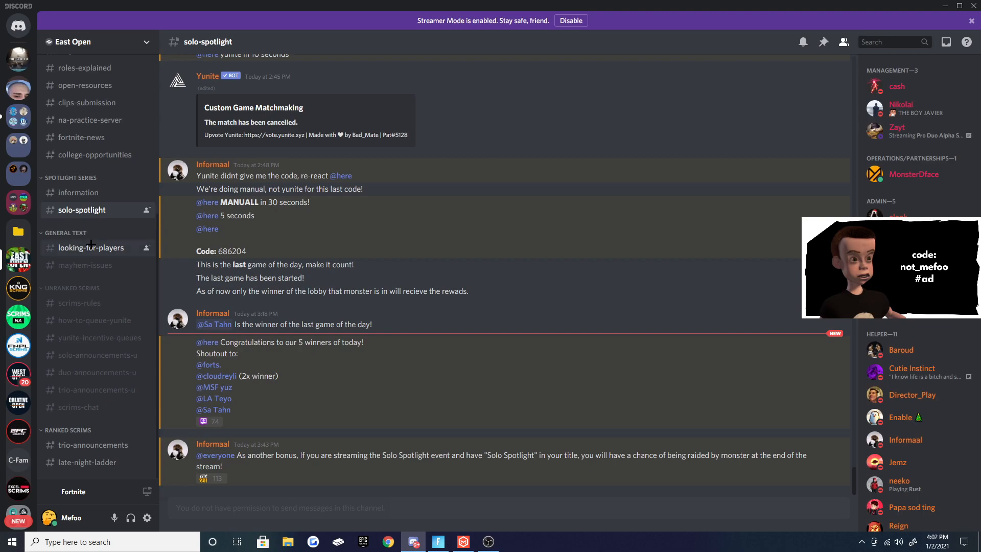
# Stop in East Open's mayhem-issues channel, then view the unranked solo scrim announcements
pyautogui.click(85, 265)
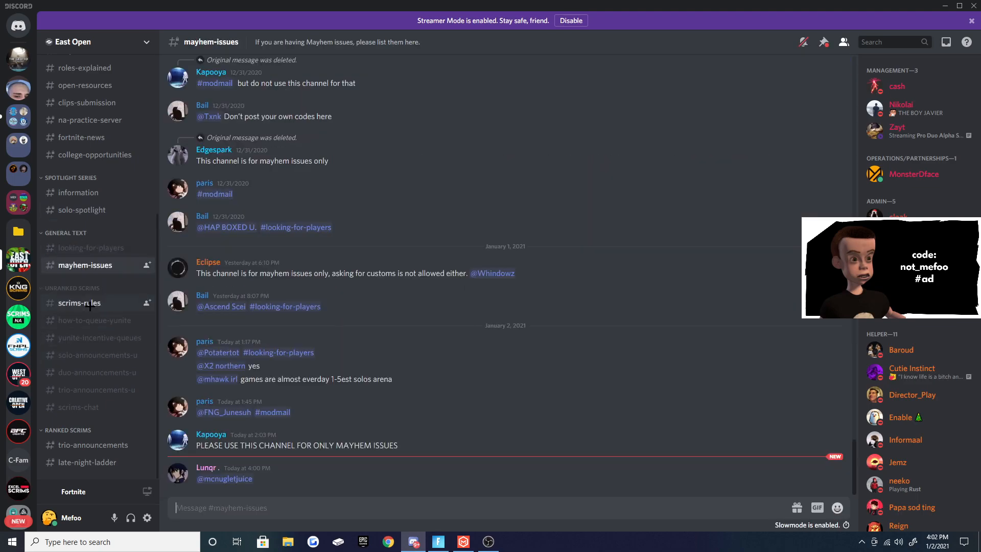
pyautogui.click(94, 320)
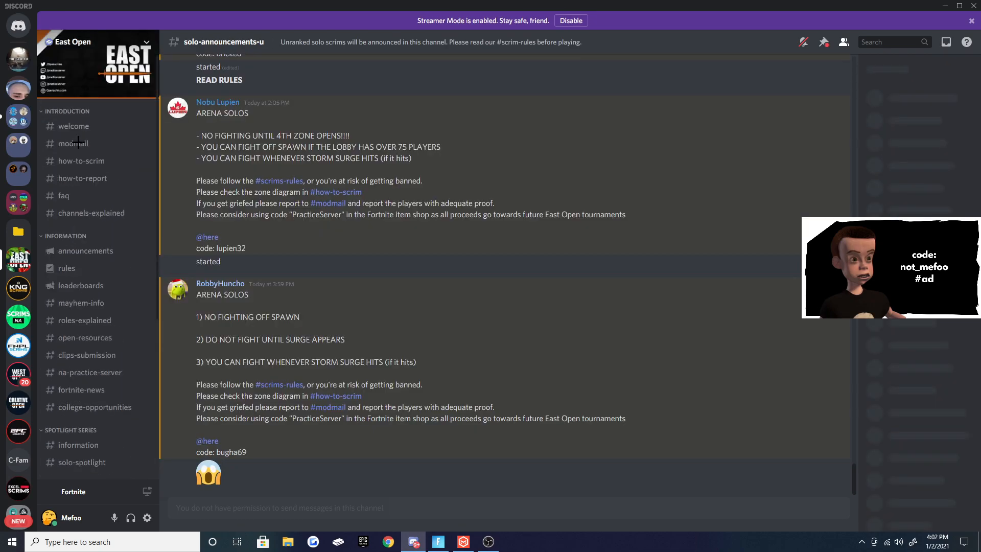
pyautogui.scroll(-3)
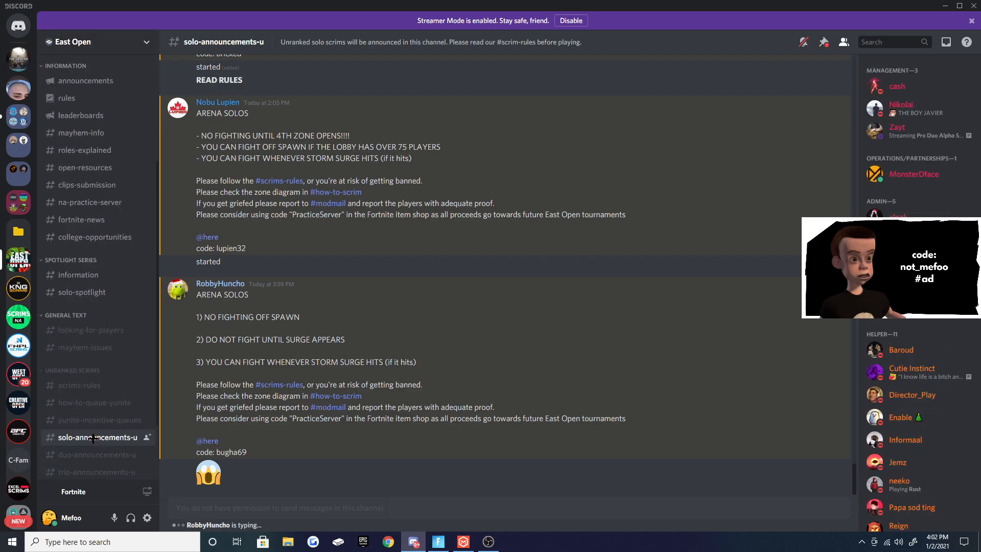
pyautogui.doubleClick(234, 452)
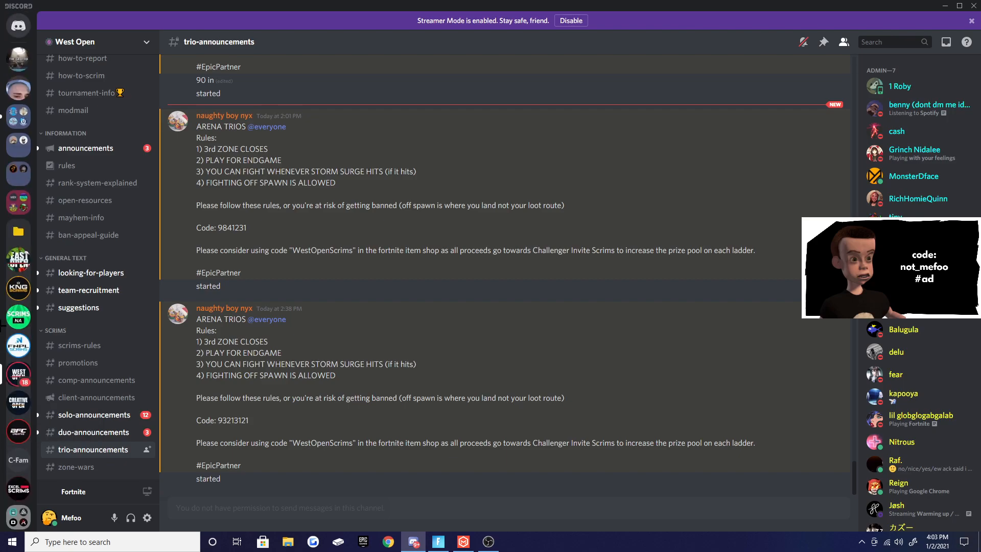
# View West Open's announcements and solo-announcements channels, then switch to the Fortnite lobby
pyautogui.click(86, 149)
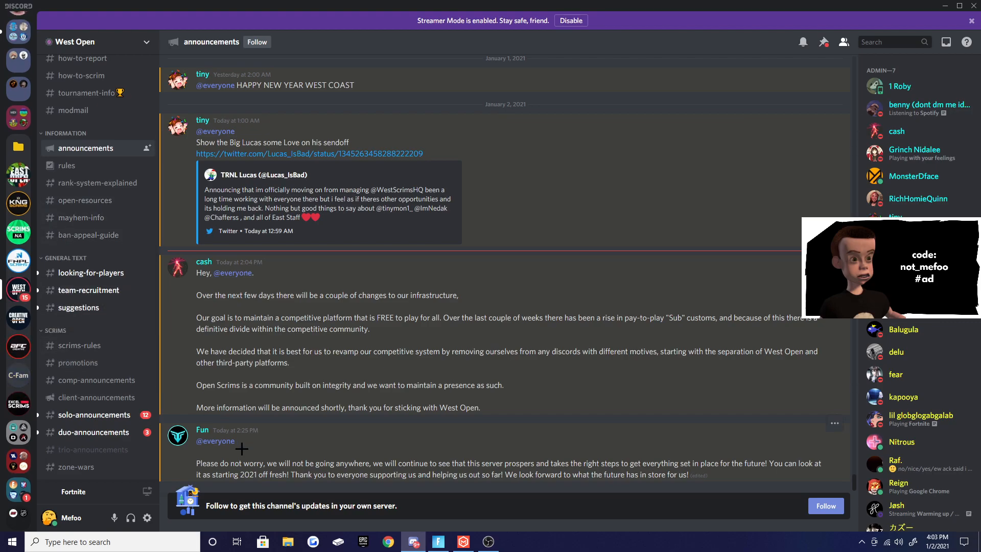
pyautogui.click(95, 415)
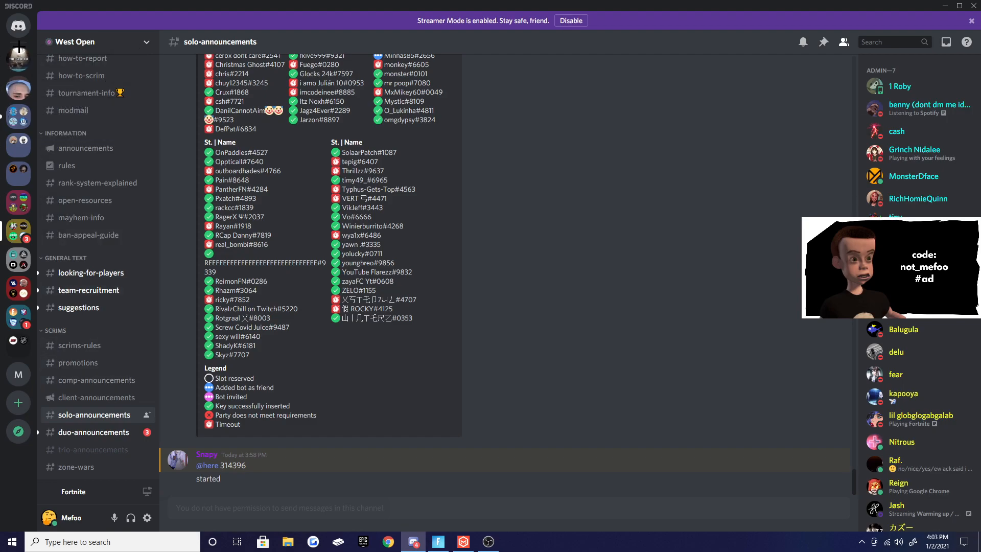
pyautogui.click(438, 542)
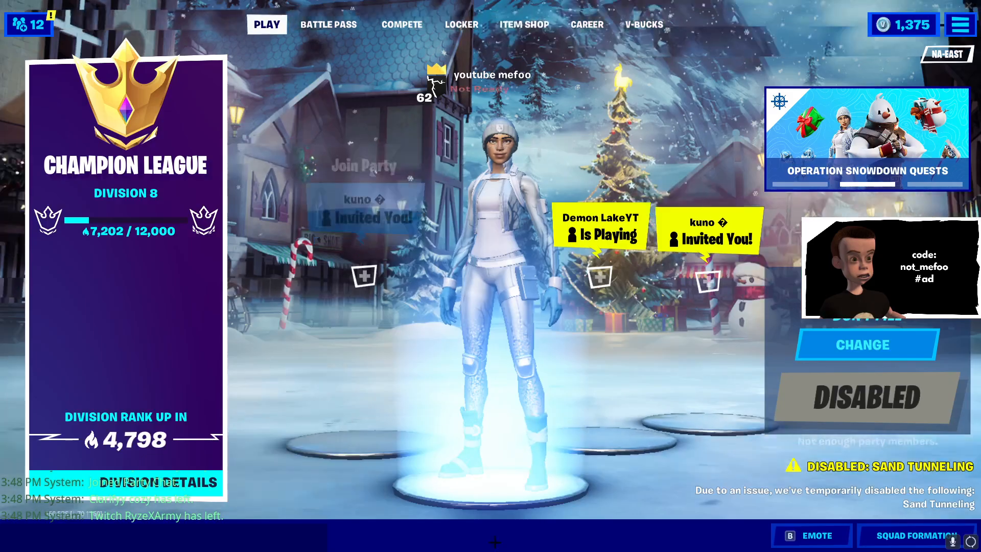